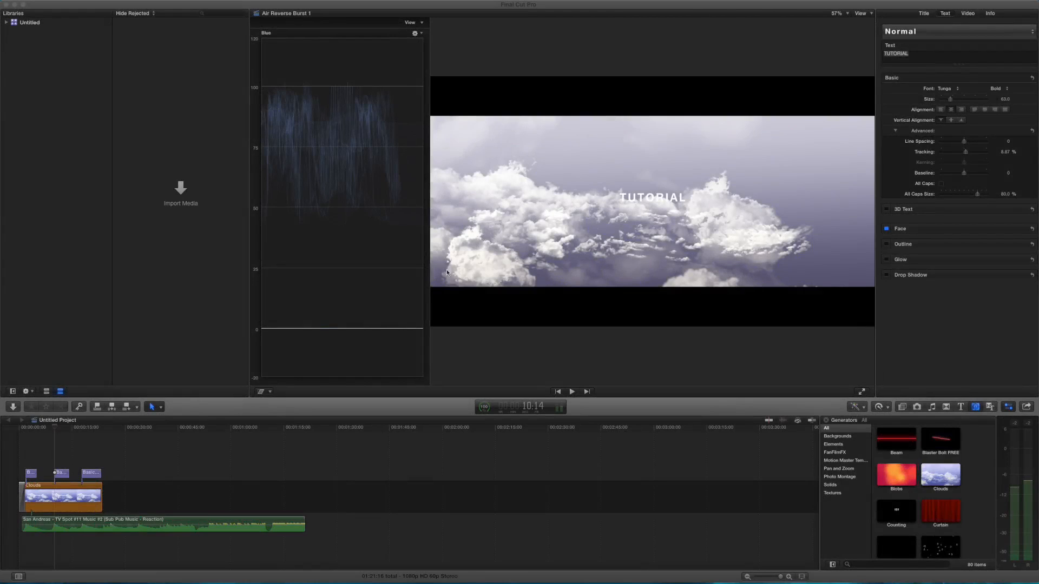
{"action": "mouse_move", "coordinate": [383, 107]}
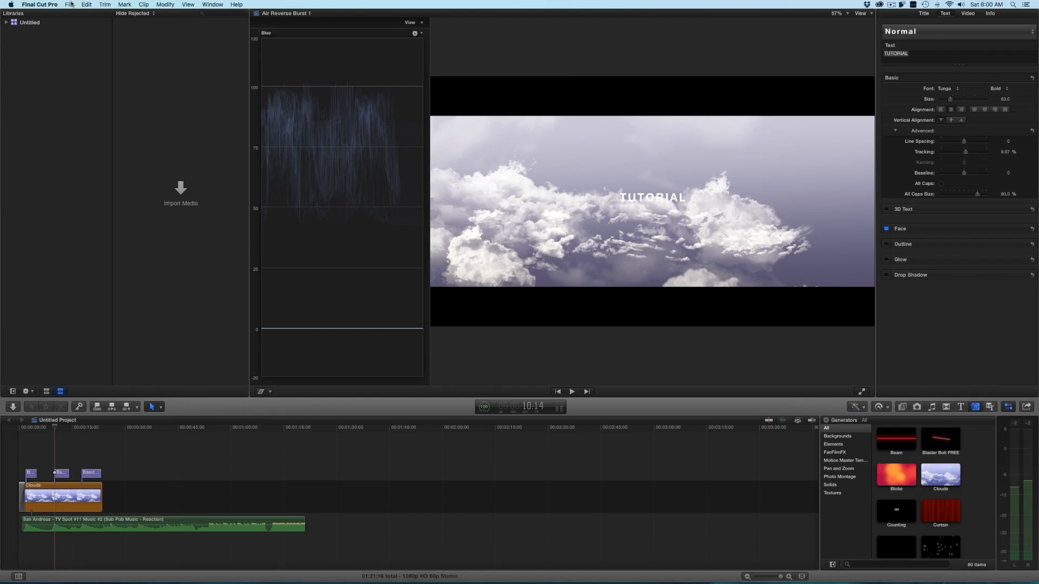
Start a new project named Darsz, kept in the 13-09-2016 event.
{"action": "left_click", "coordinate": [69, 4]}
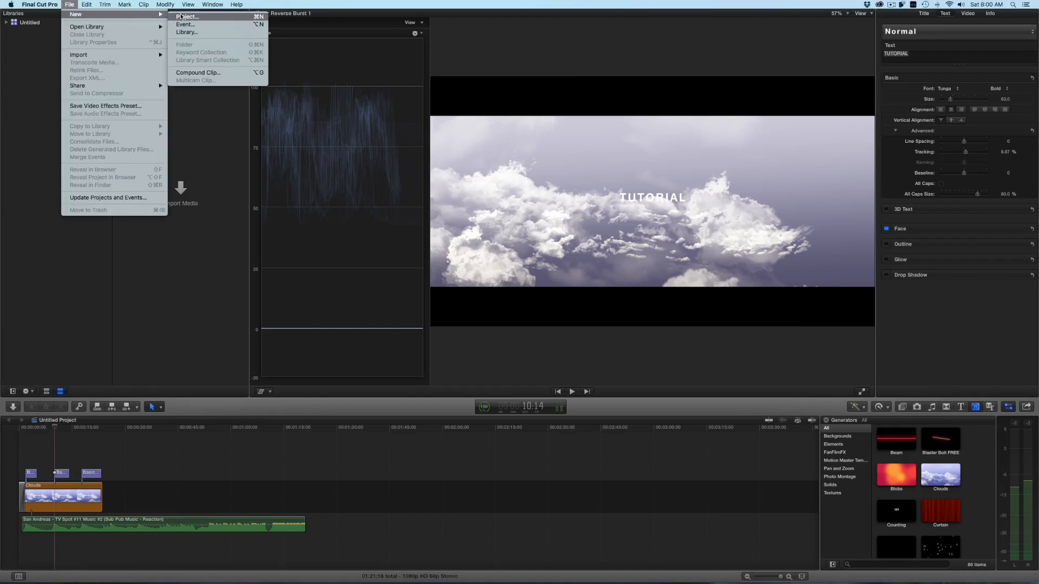
{"action": "left_click", "coordinate": [187, 16]}
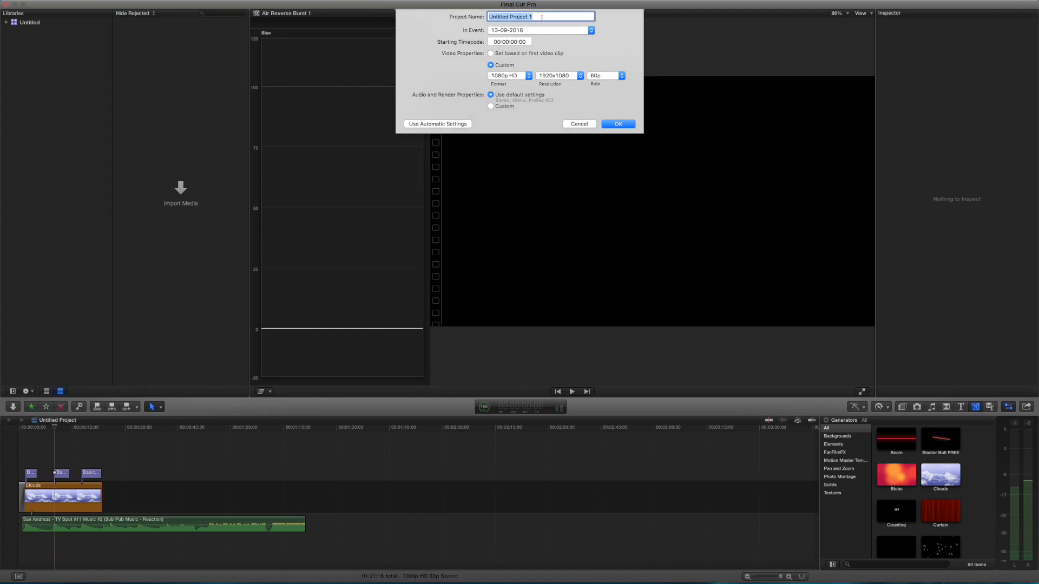
{"action": "type", "text": "Darsz"}
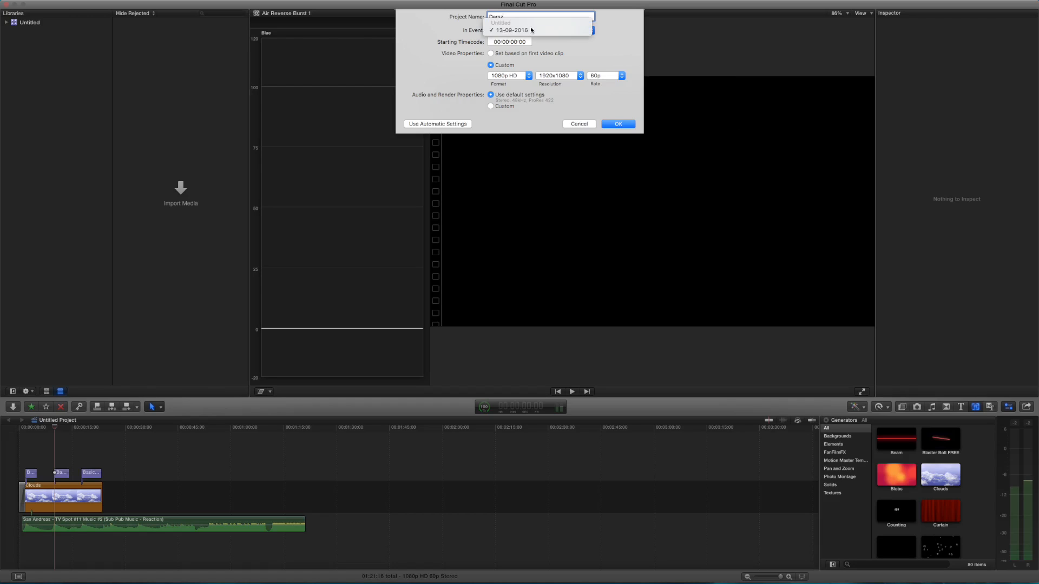
{"action": "left_click", "coordinate": [511, 30]}
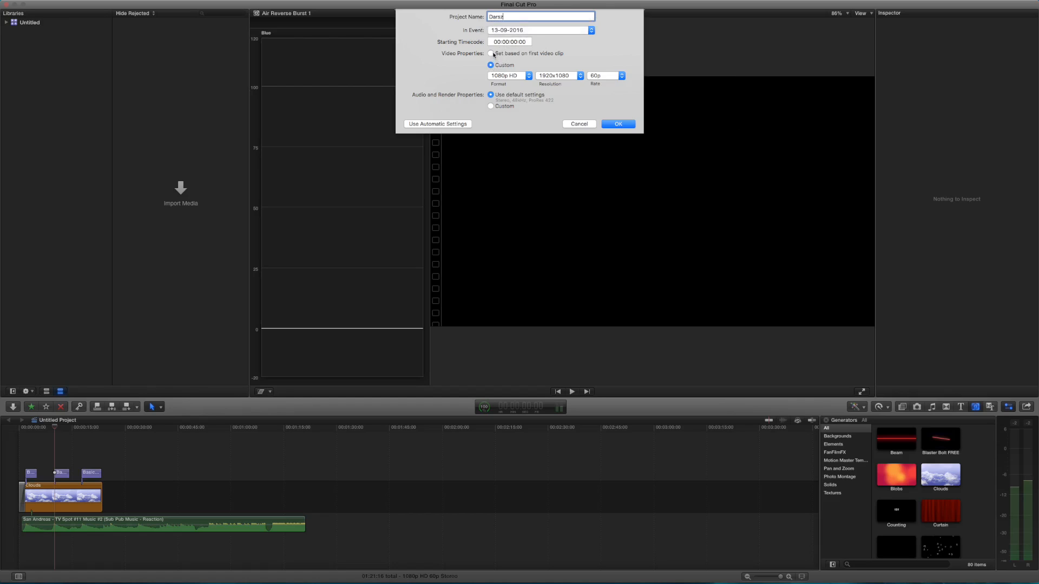
Set custom video properties to 1080p HD, 1920x1080 at 60p and create the project.
{"action": "left_click", "coordinate": [491, 54]}
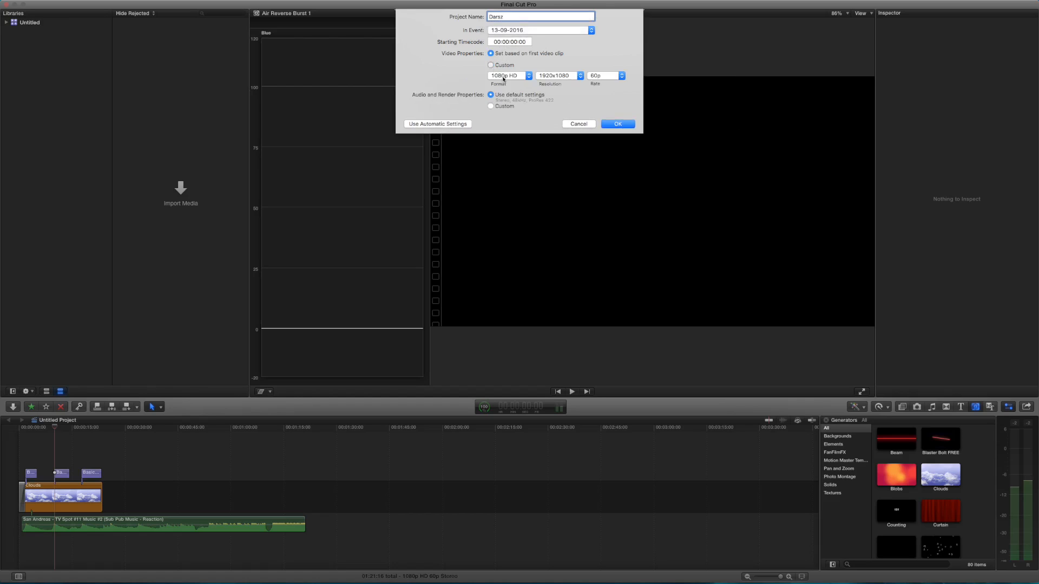
{"action": "left_click", "coordinate": [490, 65]}
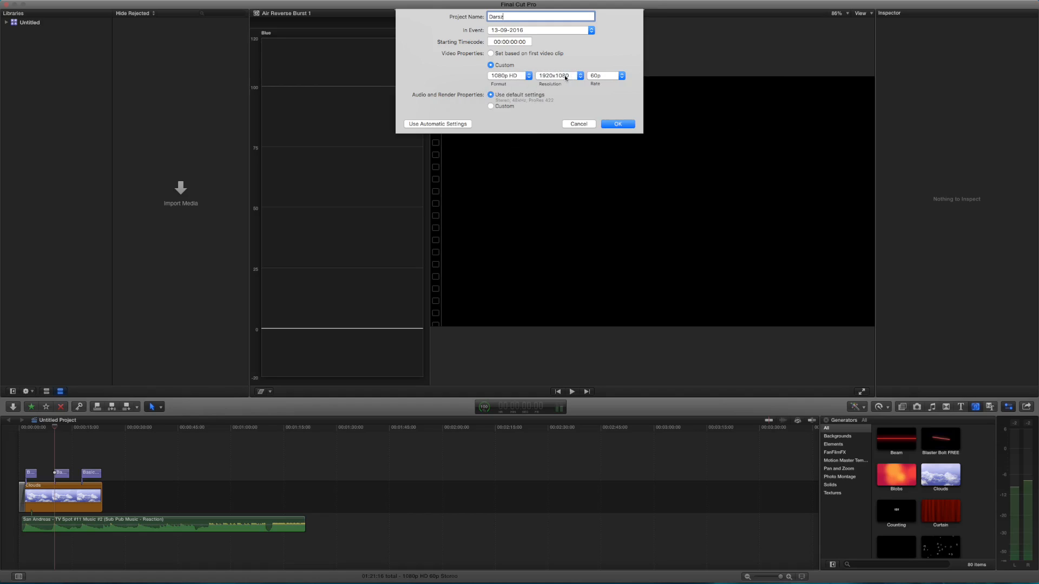
{"action": "left_click", "coordinate": [605, 75]}
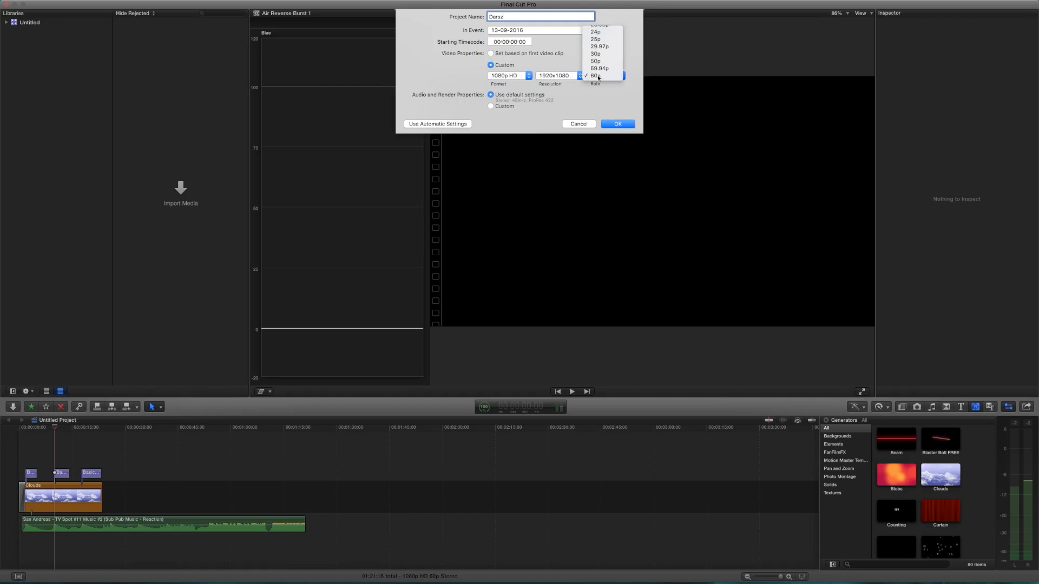
{"action": "left_click", "coordinate": [597, 75]}
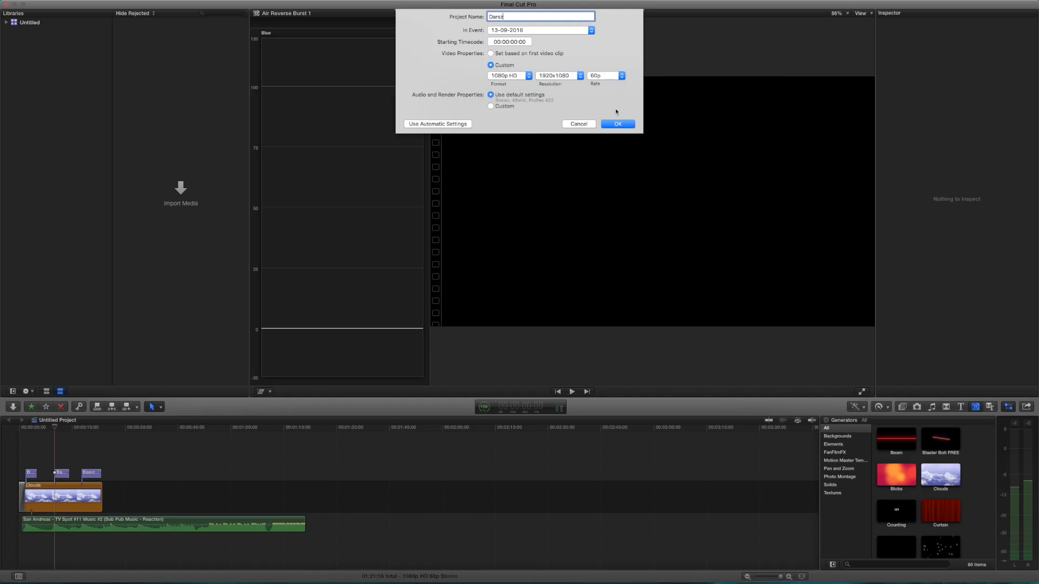
{"action": "left_click", "coordinate": [615, 124]}
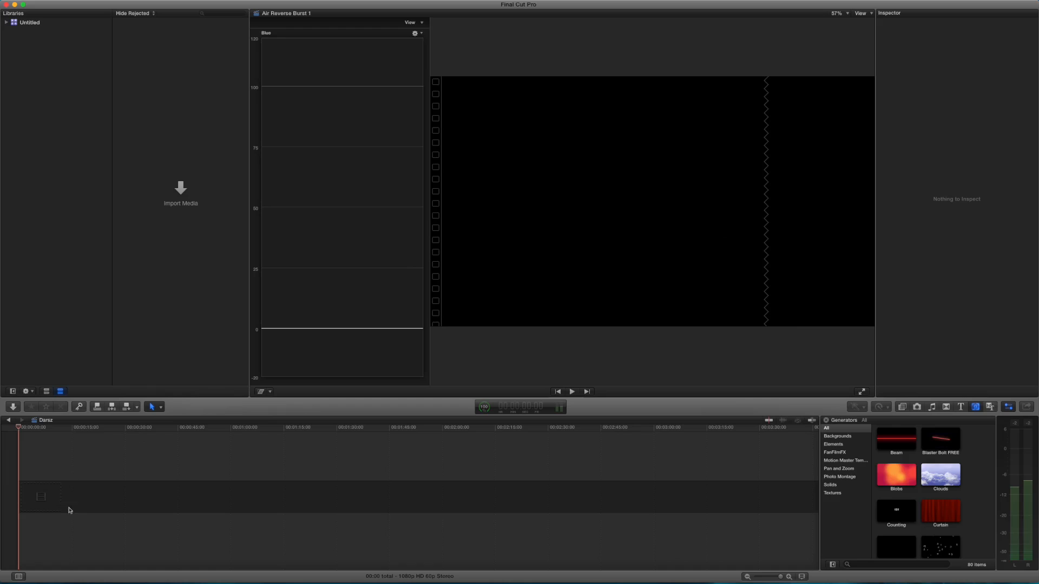
{"action": "mouse_move", "coordinate": [303, 437]}
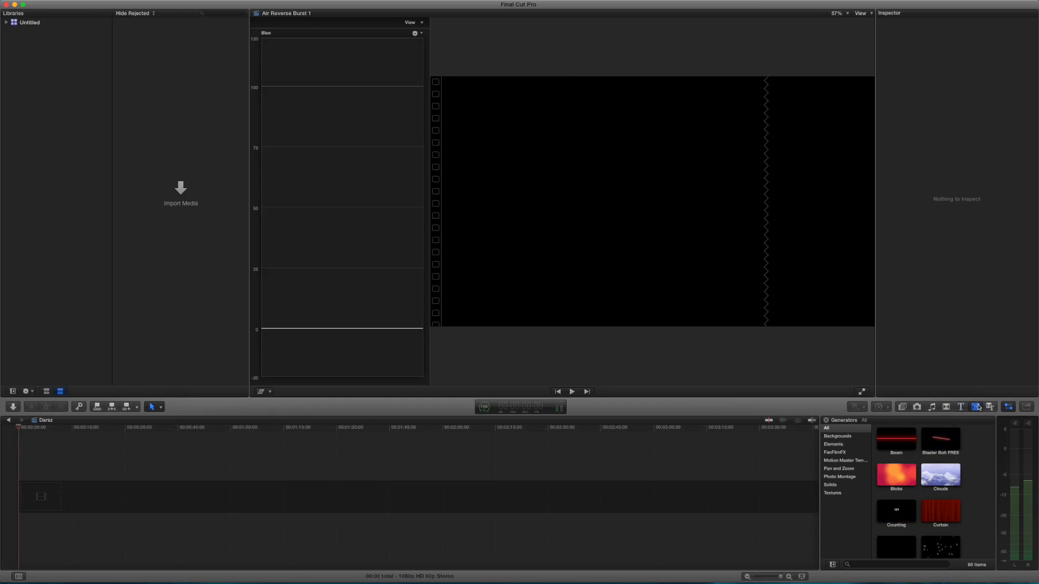
Preview the Blobs, Drifting and Glimmer generators, then add Clouds to the timeline.
{"action": "scroll", "scroll_direction": "down", "scroll_amount": 3}
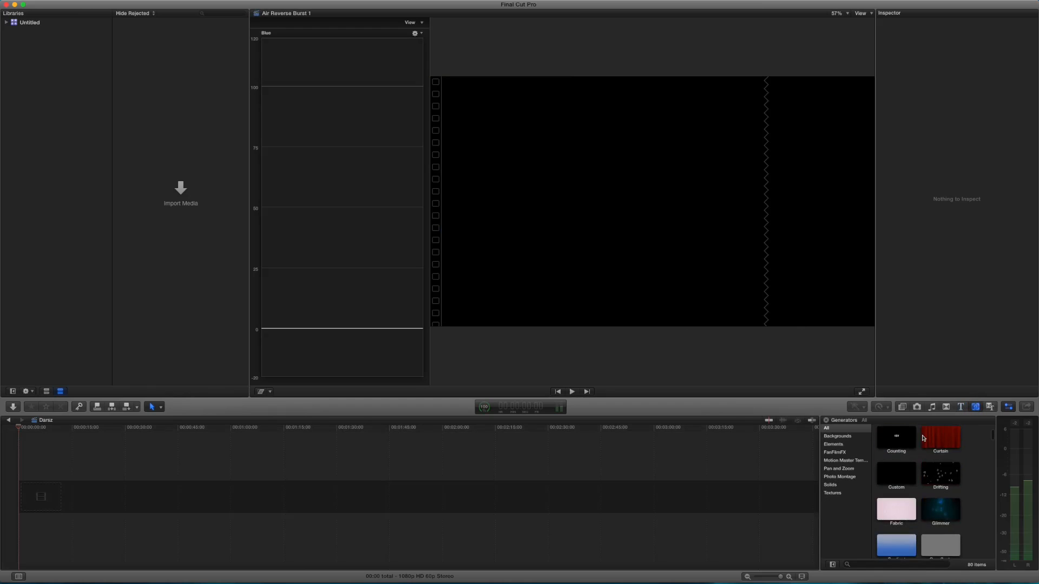
{"action": "double_click", "coordinate": [896, 475]}
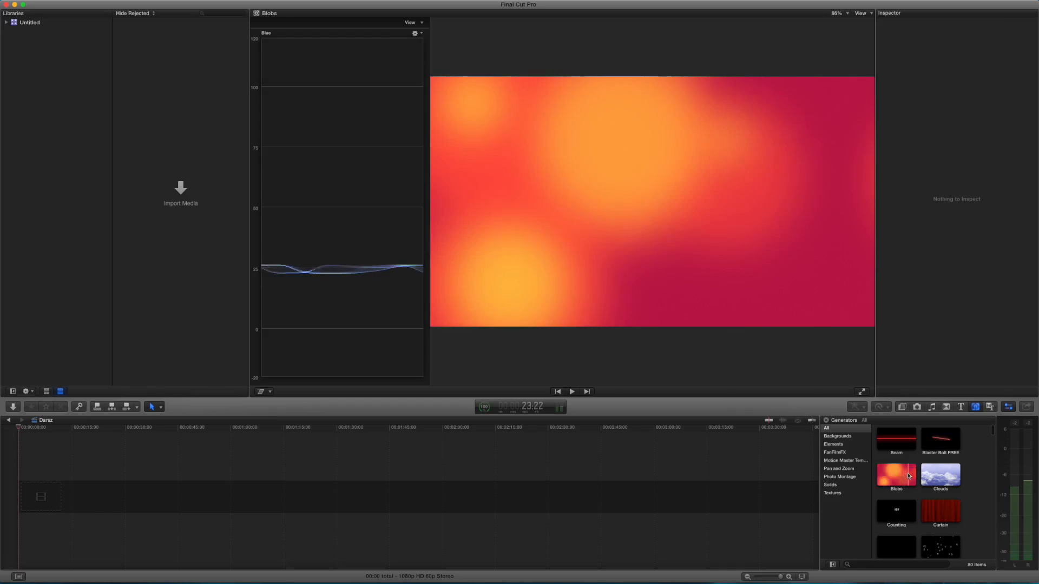
{"action": "double_click", "coordinate": [941, 495]}
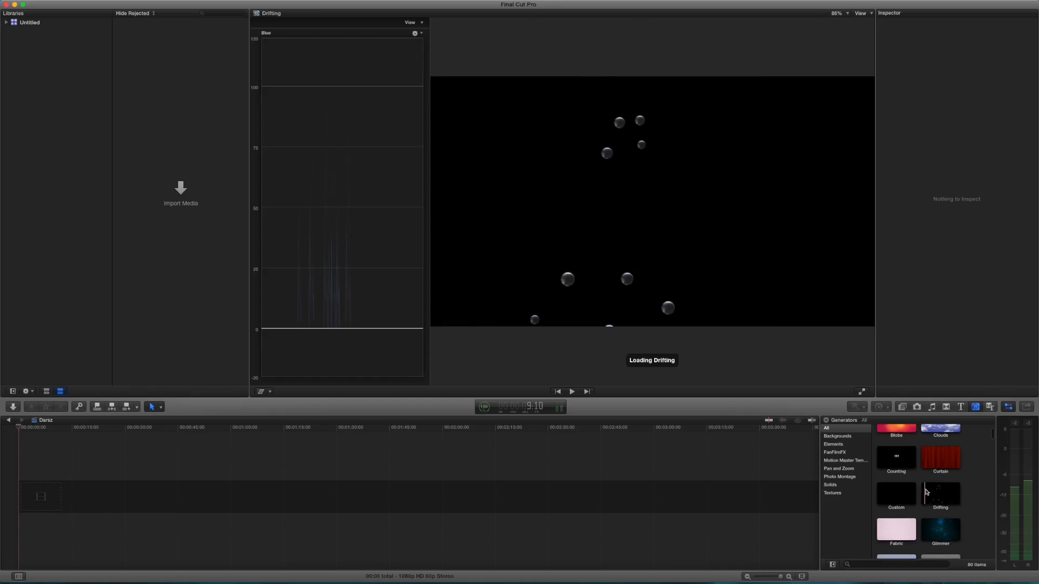
{"action": "left_click", "coordinate": [940, 530]}
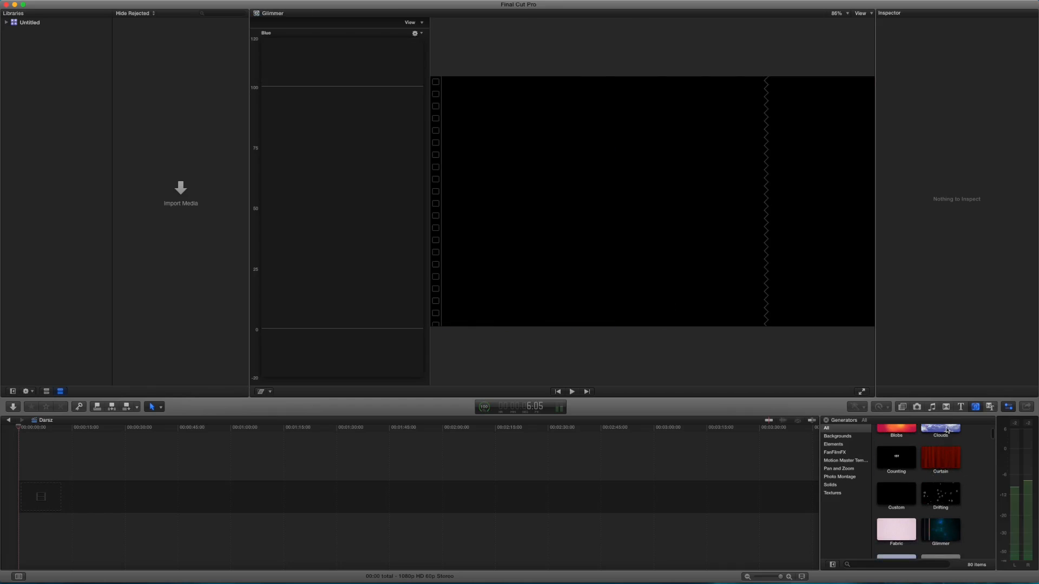
{"action": "left_click", "coordinate": [939, 427]}
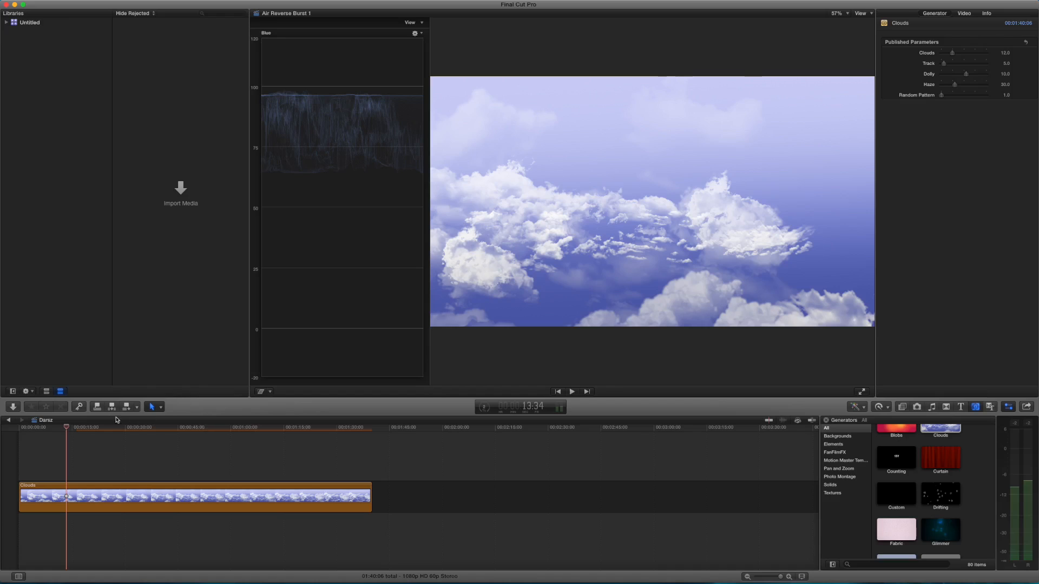
Crop the Clouds clip 180 px at top and bottom for a letterbox look.
{"action": "left_click", "coordinate": [165, 4]}
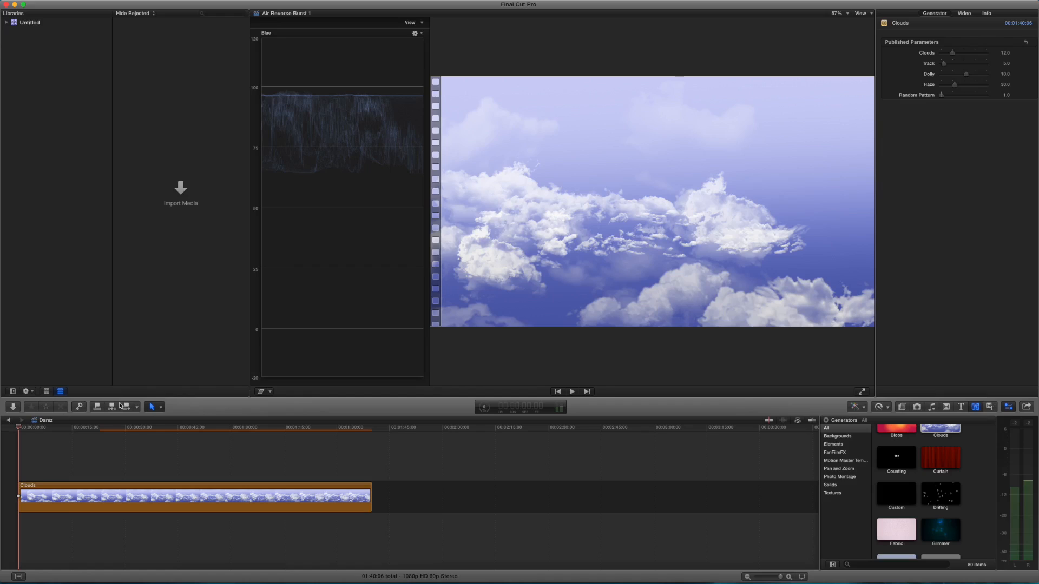
{"action": "mouse_move", "coordinate": [634, 187]}
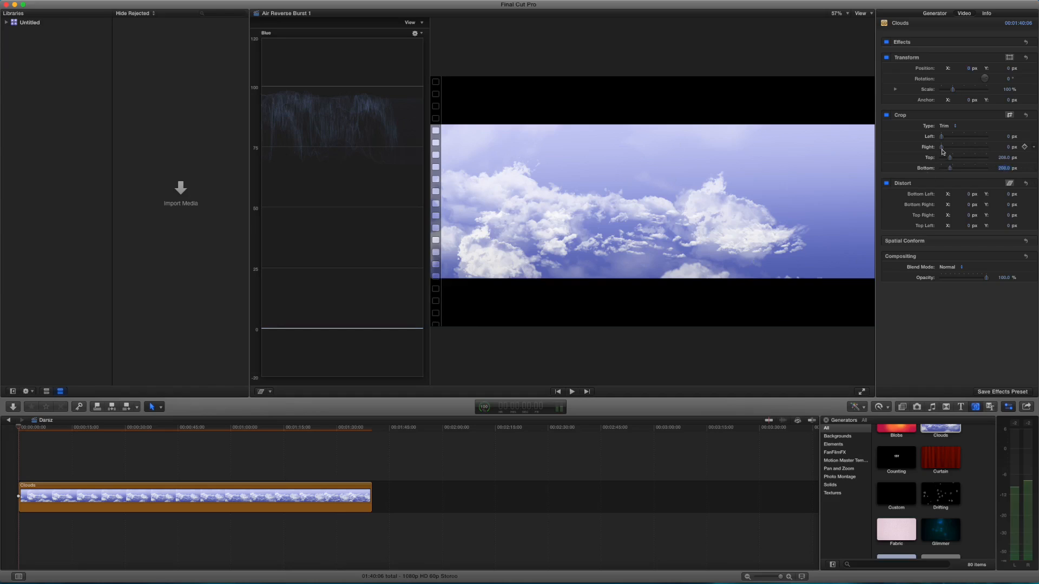
{"action": "left_click_drag", "start_coordinate": [941, 157], "coordinate": [949, 156]}
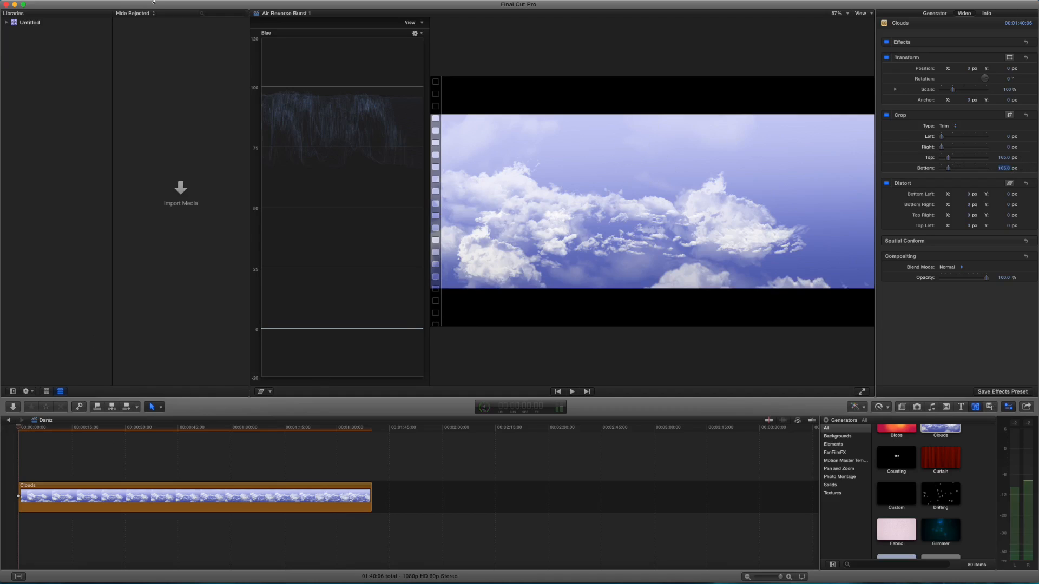
{"action": "left_click", "coordinate": [164, 4]}
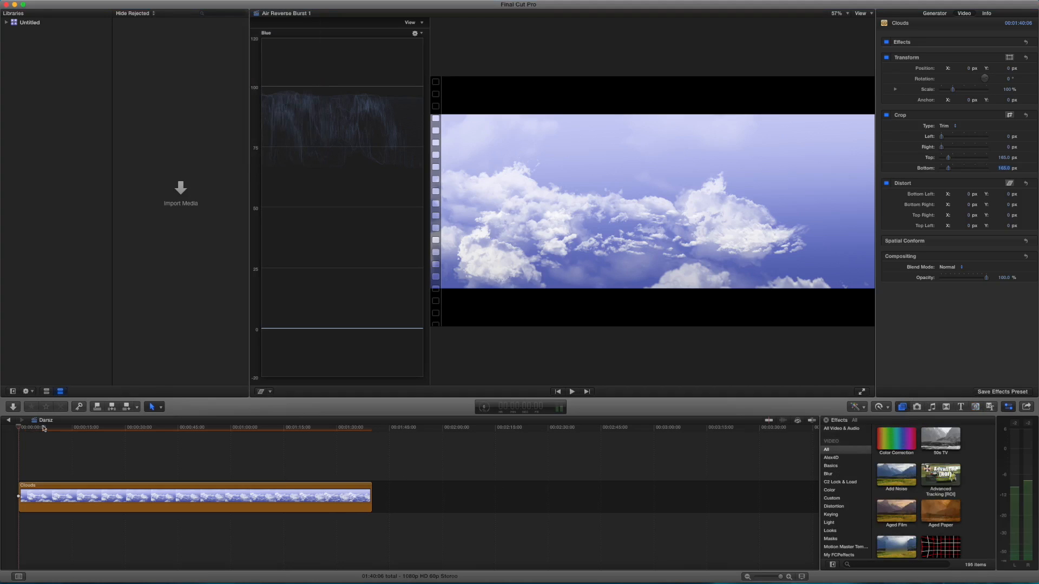
Extend the Fade To Color transition at the clip start and preview the fade-in from the beginning.
{"action": "left_click", "coordinate": [570, 391]}
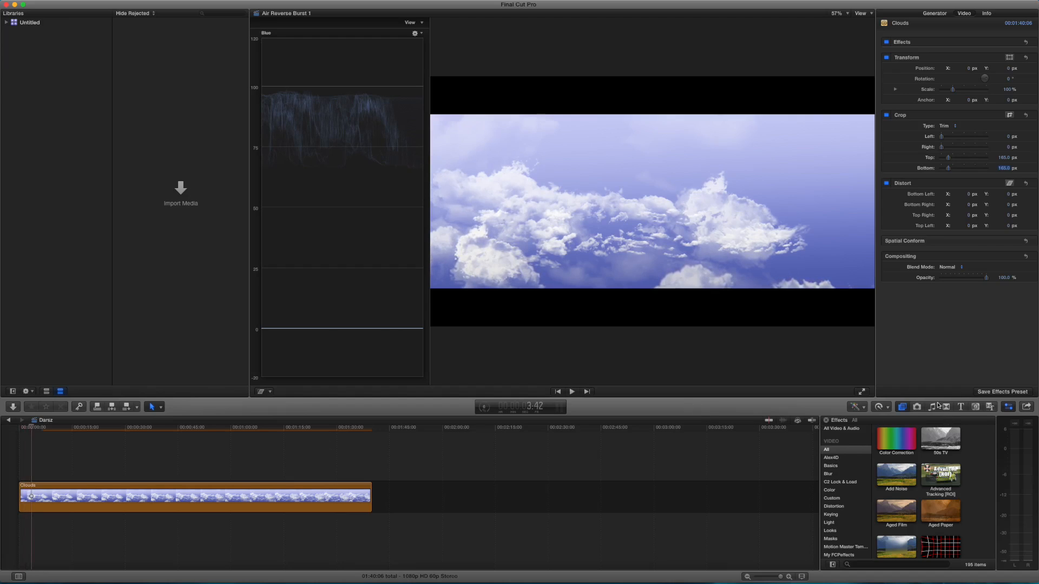
{"action": "left_click", "coordinate": [958, 406]}
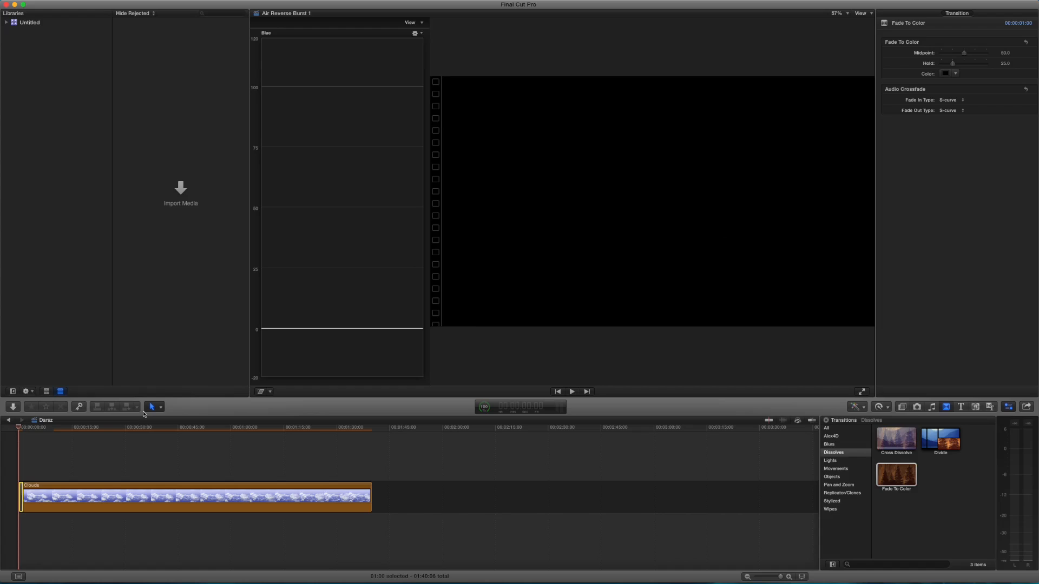
{"action": "left_click", "coordinate": [570, 391]}
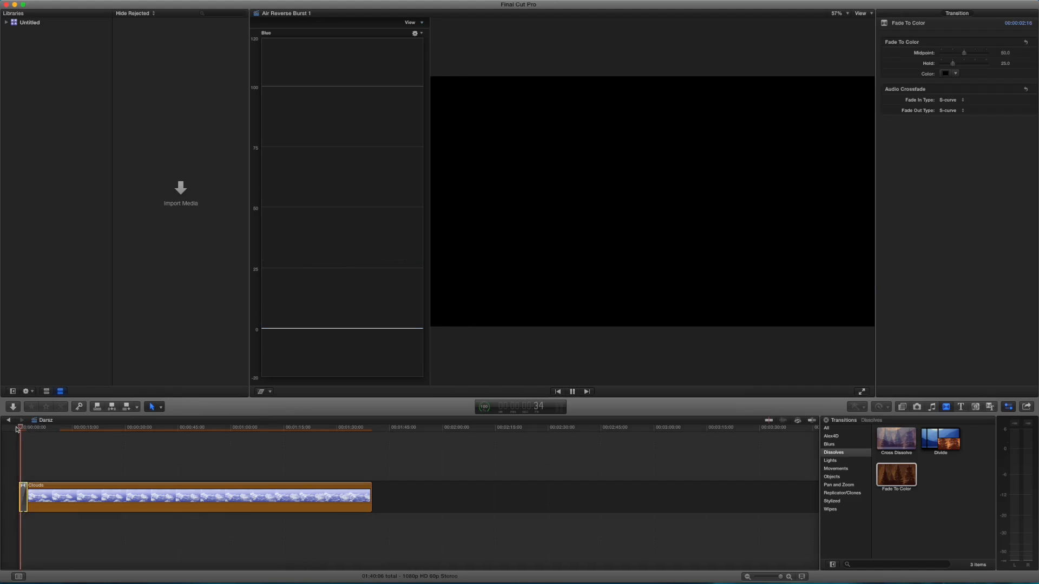
{"action": "left_click", "coordinate": [571, 392]}
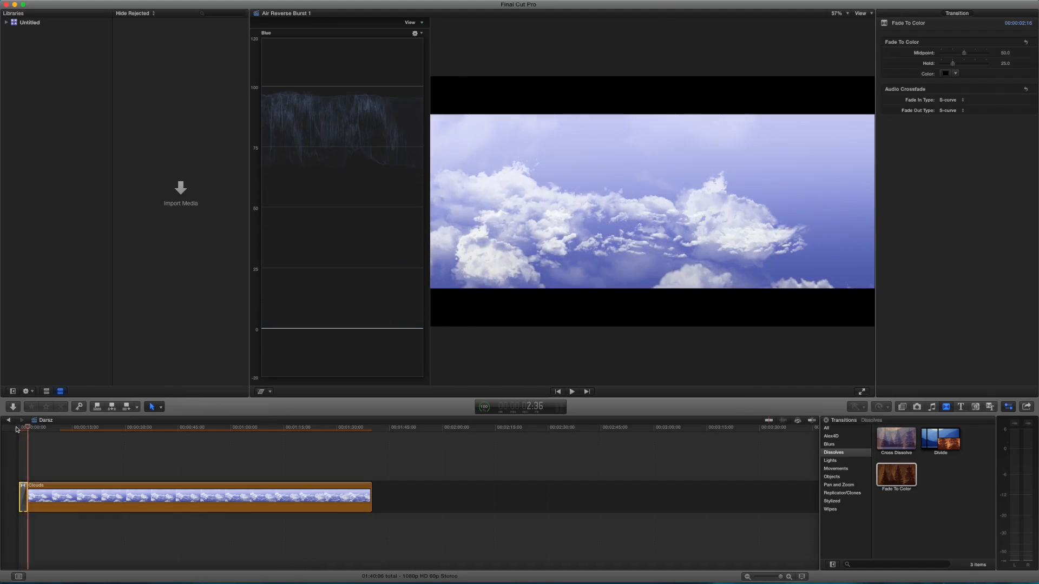
{"action": "left_click", "coordinate": [973, 406]}
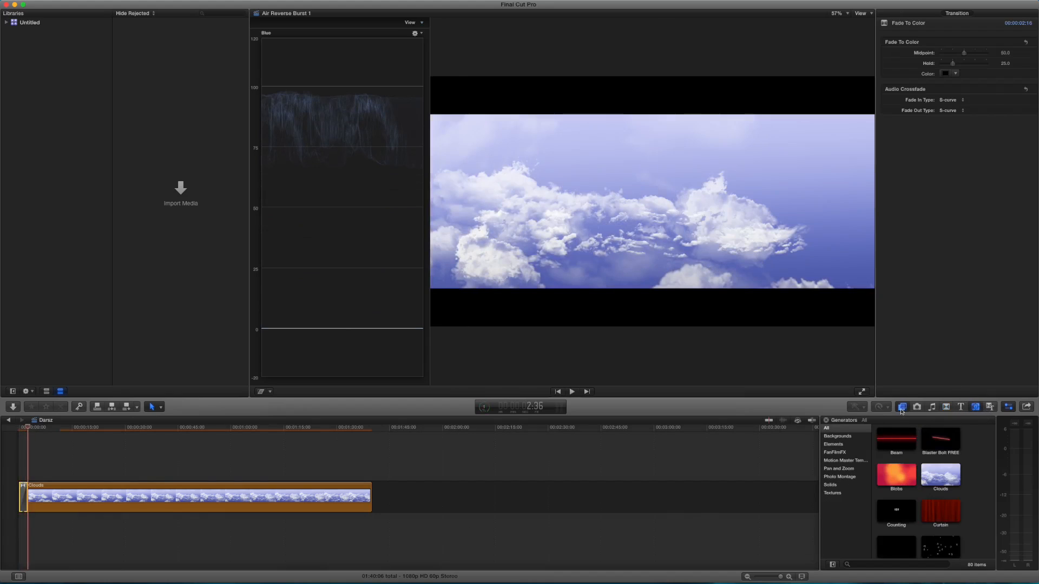
Apply the Combat effect to the Clouds clip for a muted greyish sky and replay from the start.
{"action": "left_click", "coordinate": [902, 406]}
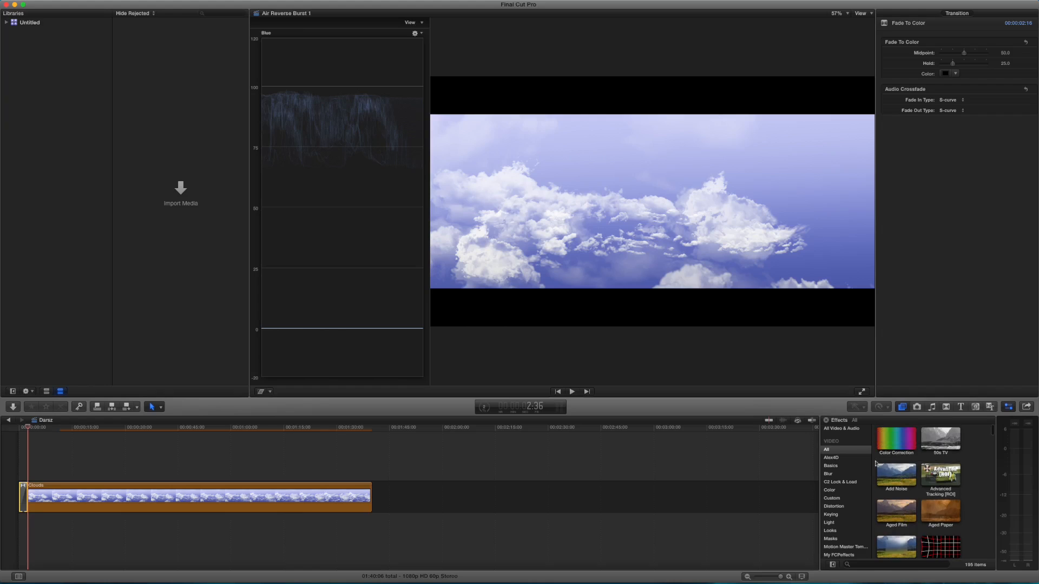
{"action": "scroll", "scroll_direction": "down", "scroll_amount": 3}
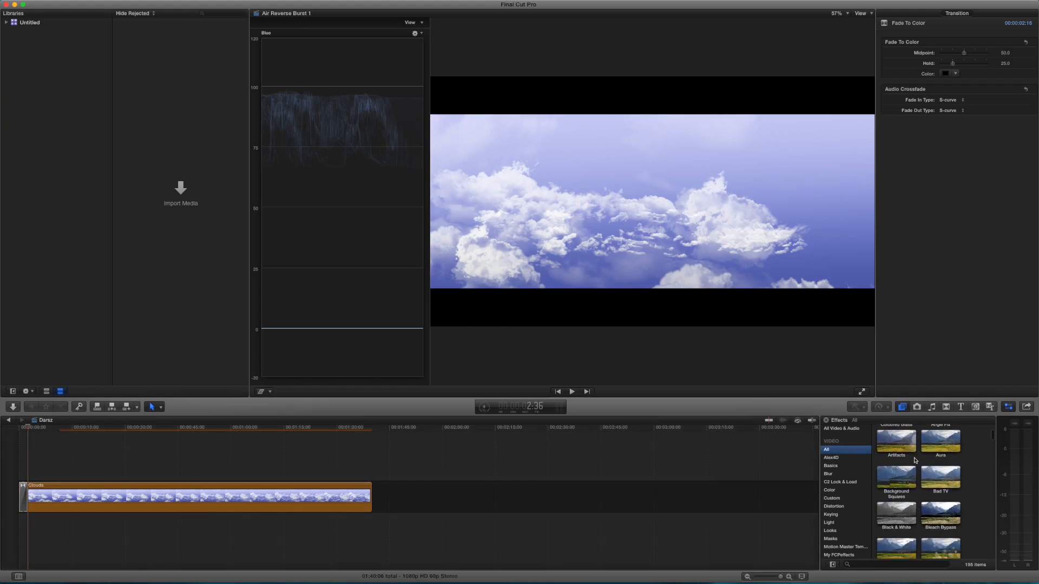
{"action": "scroll", "scroll_direction": "down", "scroll_amount": 3}
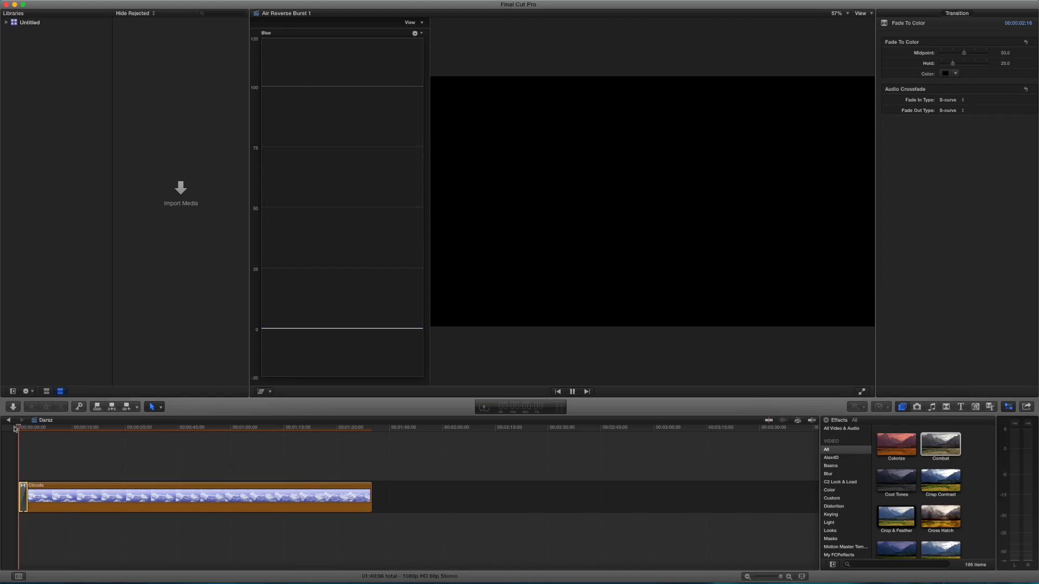
{"action": "left_click", "coordinate": [571, 391]}
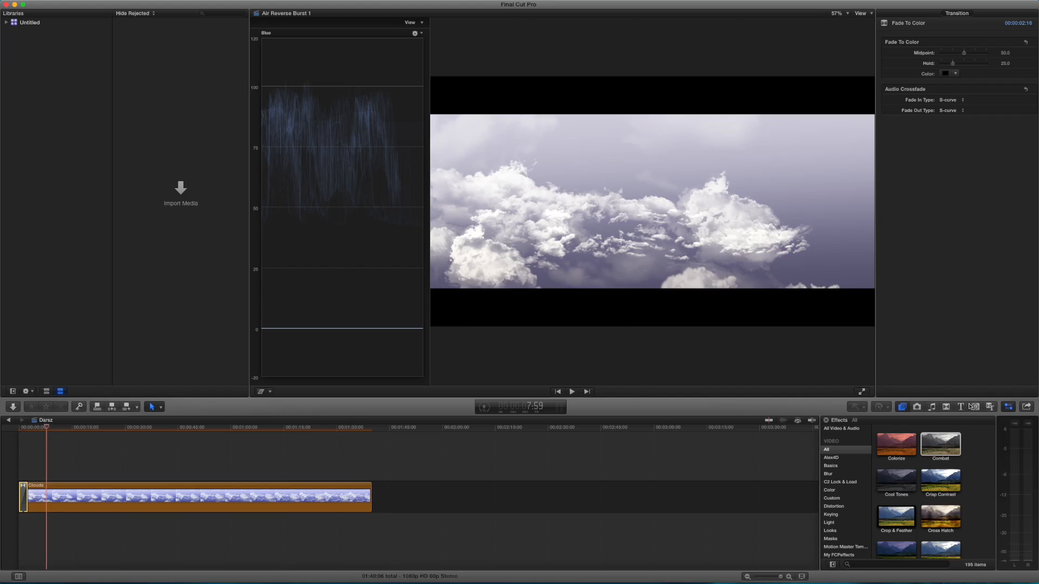
Place a Basic Title above the Clouds clip and move it to the start of the sequence.
{"action": "left_click", "coordinate": [959, 407]}
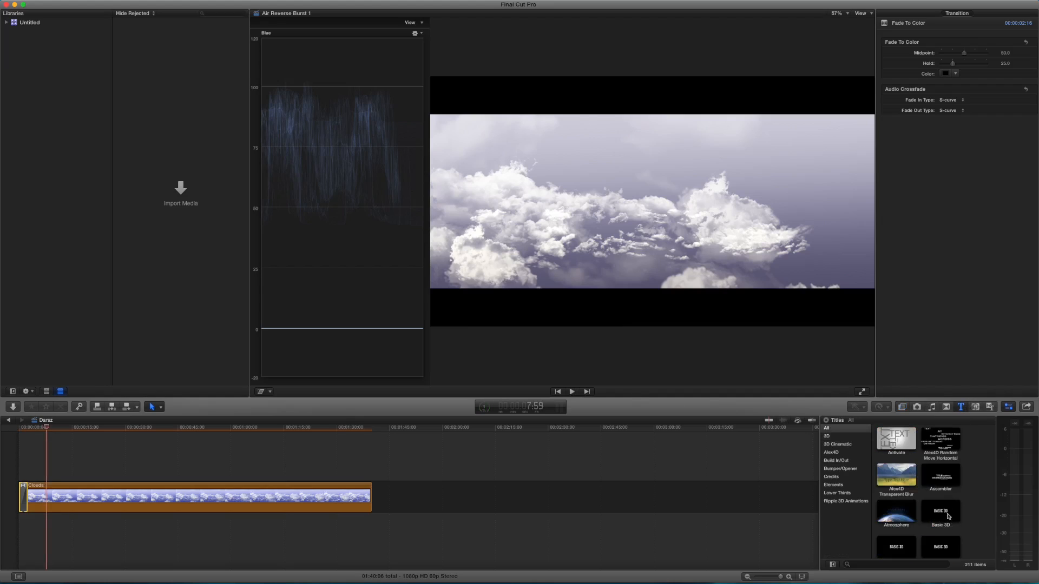
{"action": "scroll", "scroll_direction": "down", "scroll_amount": 3}
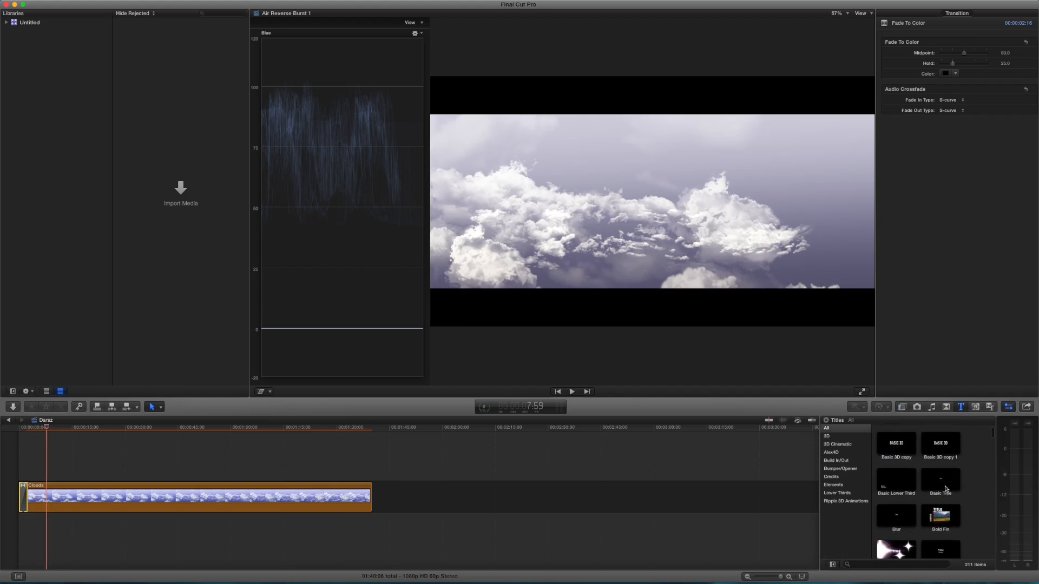
{"action": "left_click_drag", "start_coordinate": [939, 480], "coordinate": [406, 492]}
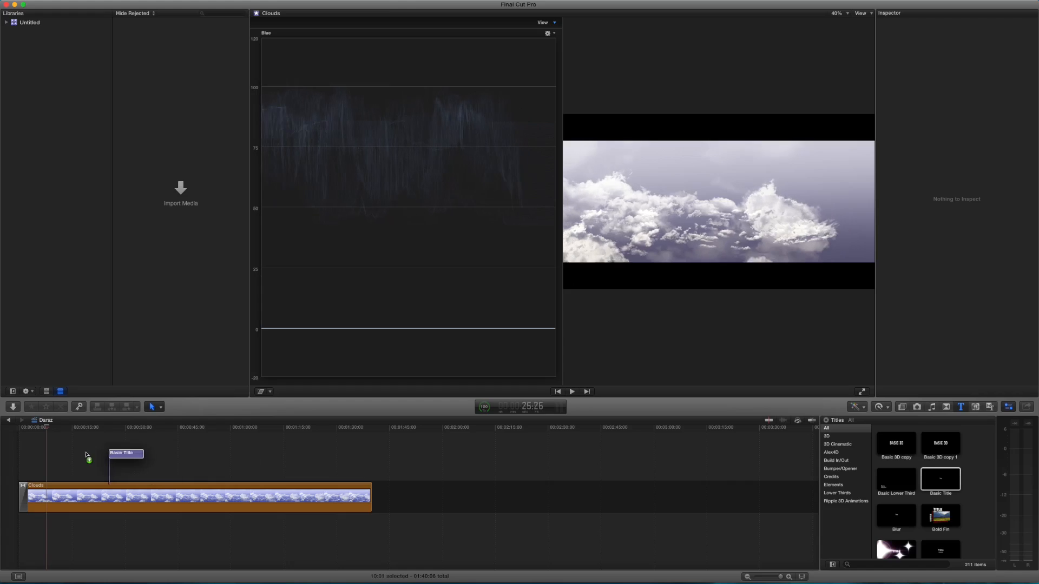
{"action": "left_click_drag", "start_coordinate": [126, 453], "coordinate": [56, 473]}
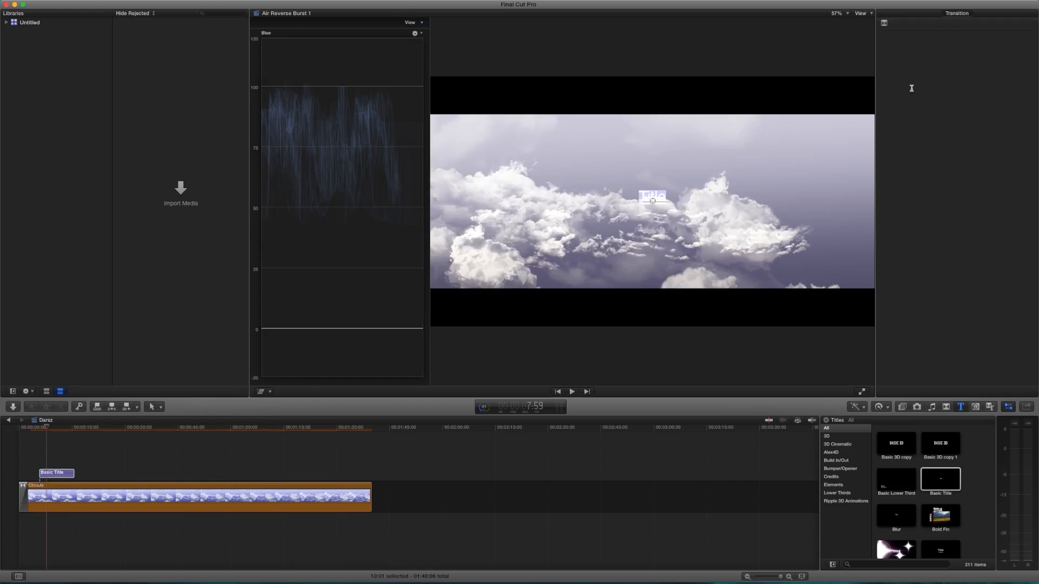
Bring up the new title's Text settings in the Inspector.
{"action": "left_click", "coordinate": [922, 13]}
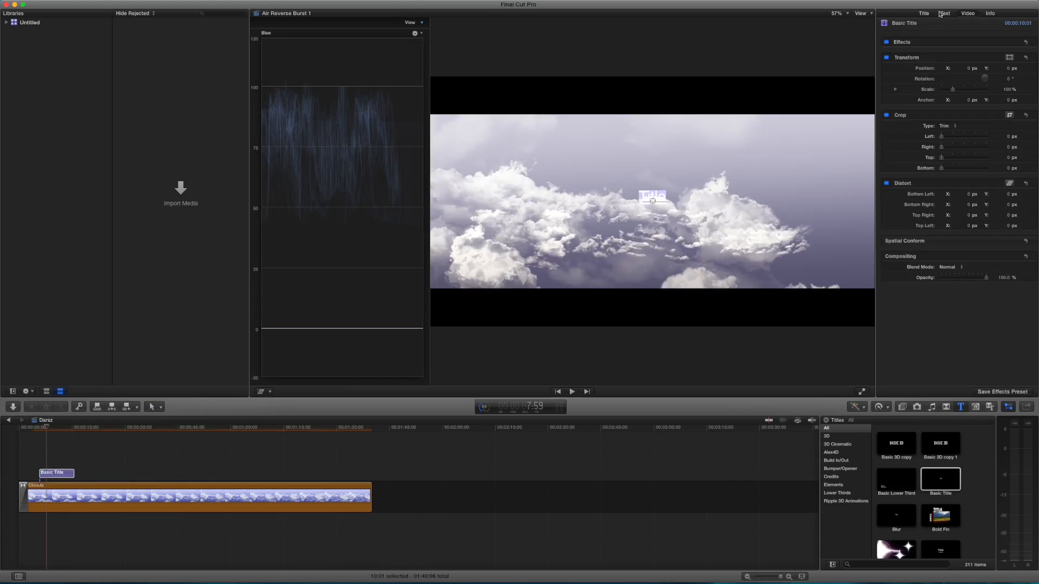
{"action": "left_click", "coordinate": [945, 13]}
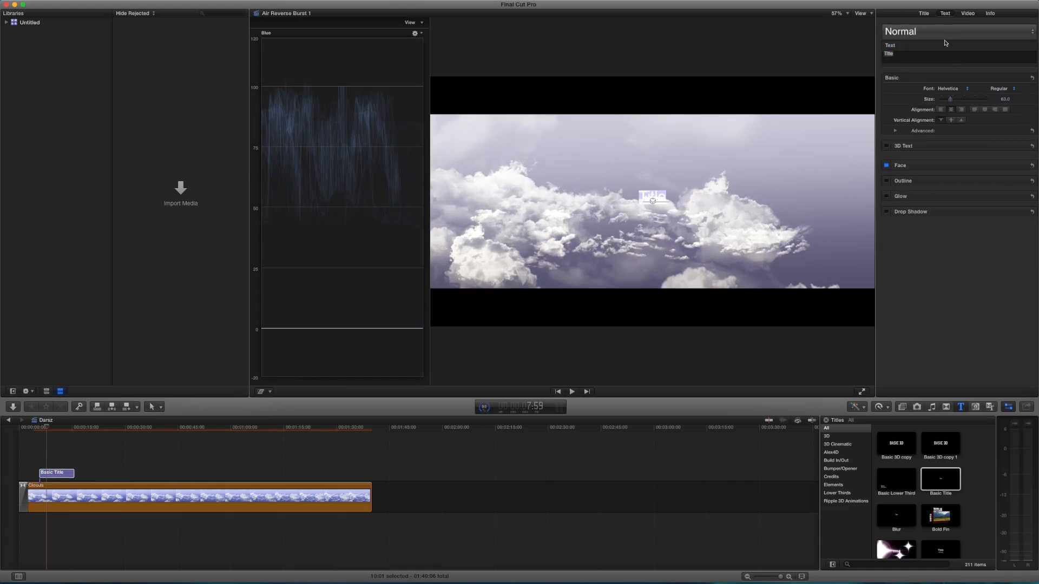
Set the title font to Tunga Bold and make it read 'DARSZ SUBSCRIBE'.
{"action": "left_click", "coordinate": [949, 88]}
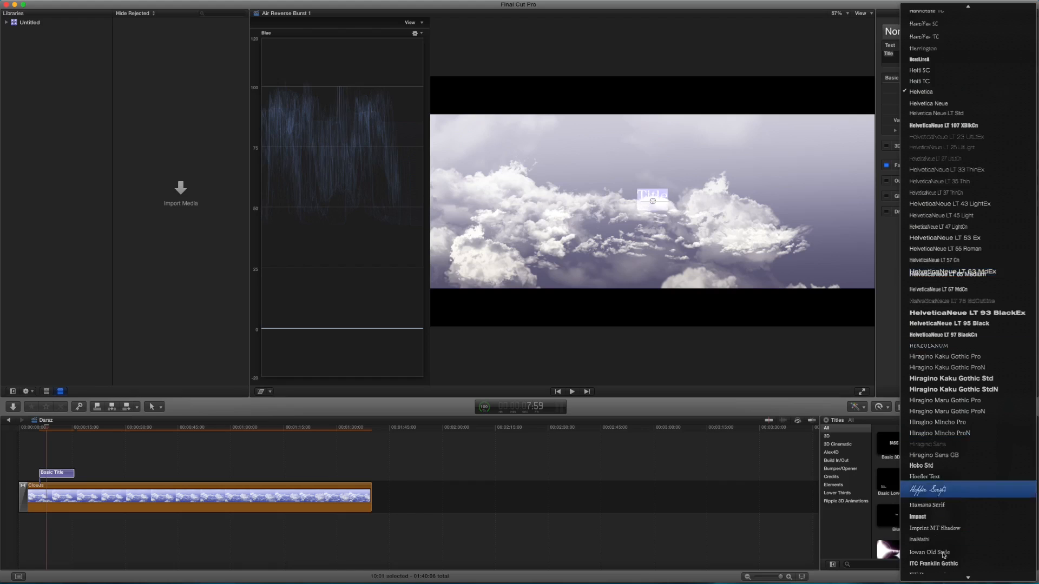
{"action": "scroll", "scroll_direction": "down", "scroll_amount": 3}
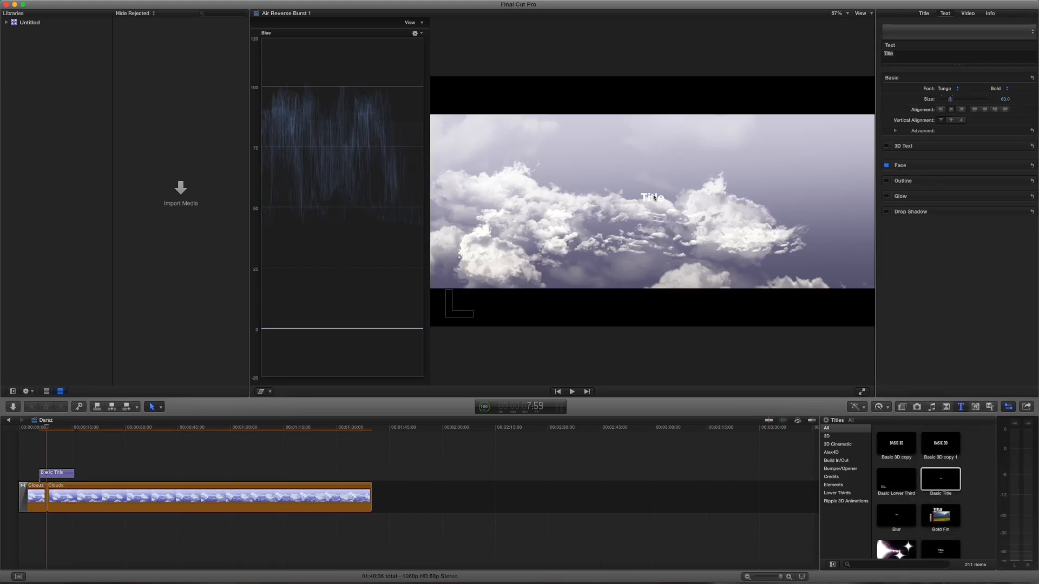
{"action": "left_click", "coordinate": [652, 197]}
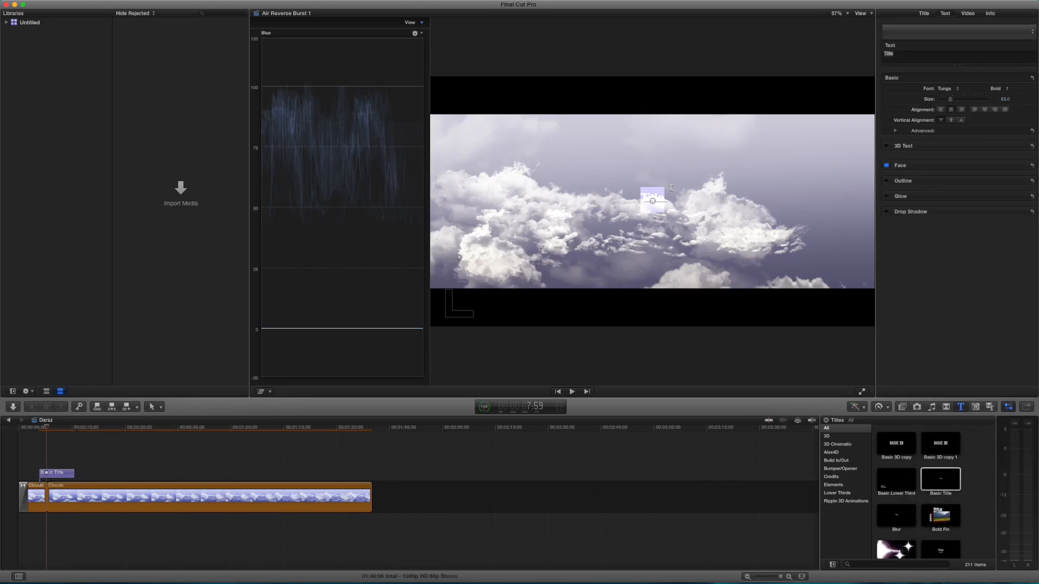
{"action": "type", "text": "DARSZ"}
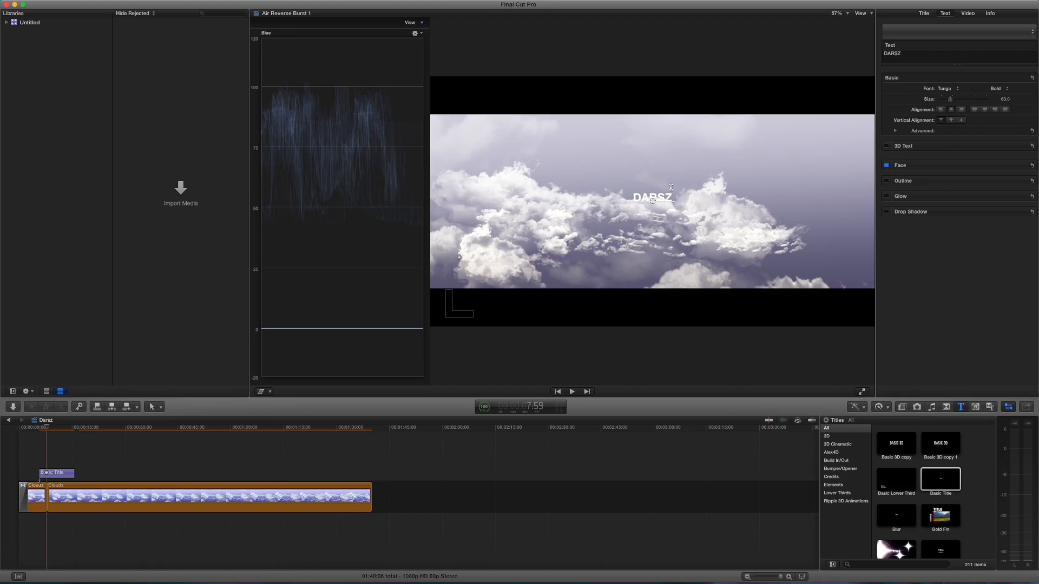
{"action": "type", "text": "SUBSCRIBE"}
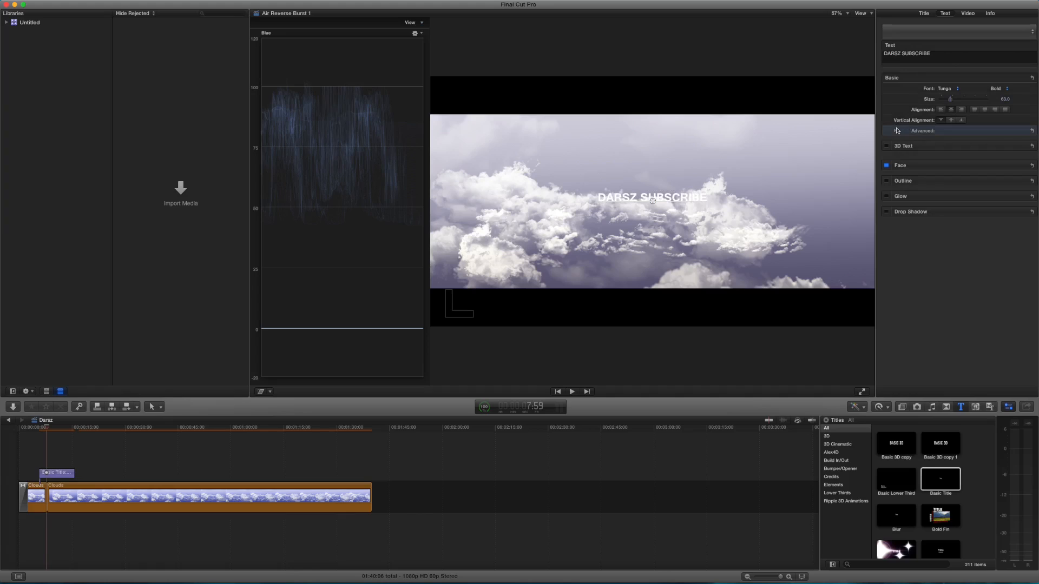
Widen the title's letter tracking under Advanced and replay from the beginning.
{"action": "left_click", "coordinate": [895, 131]}
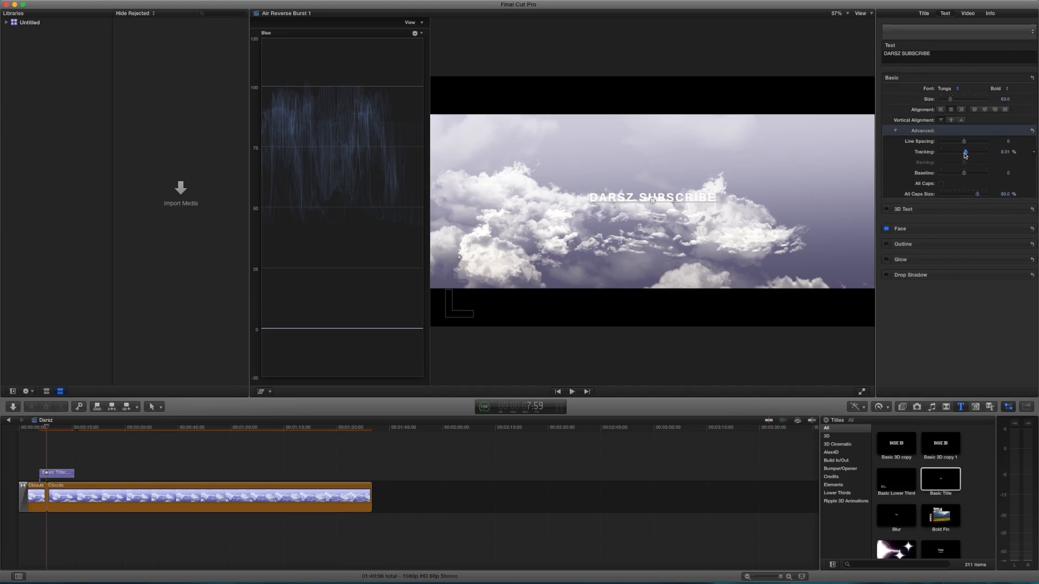
{"action": "mouse_move", "coordinate": [44, 430]}
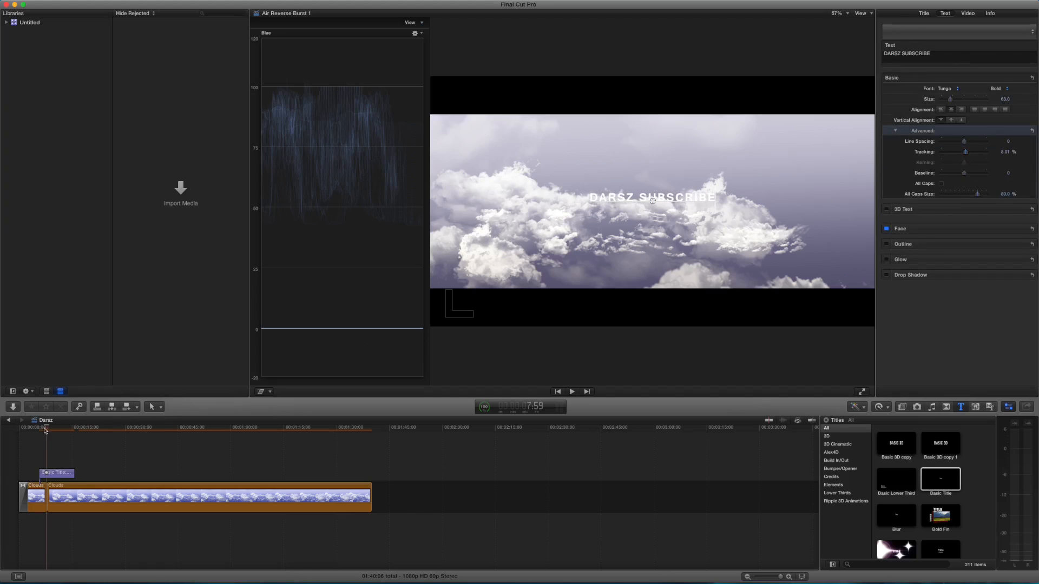
{"action": "left_click", "coordinate": [571, 392]}
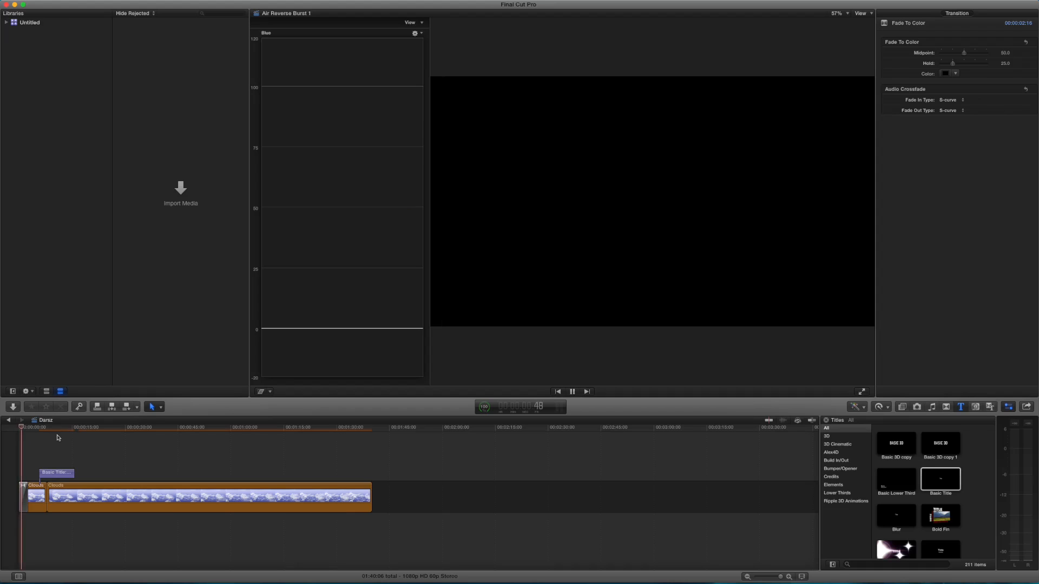